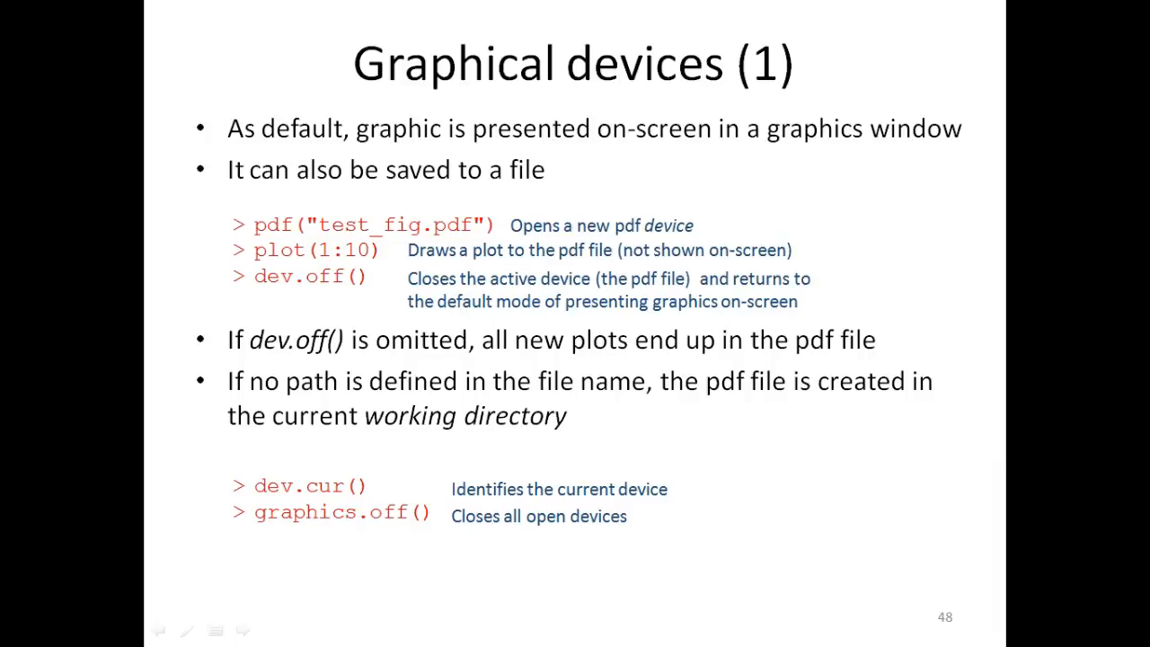
{"action": "mouse_move", "coordinate": [81, 577]}
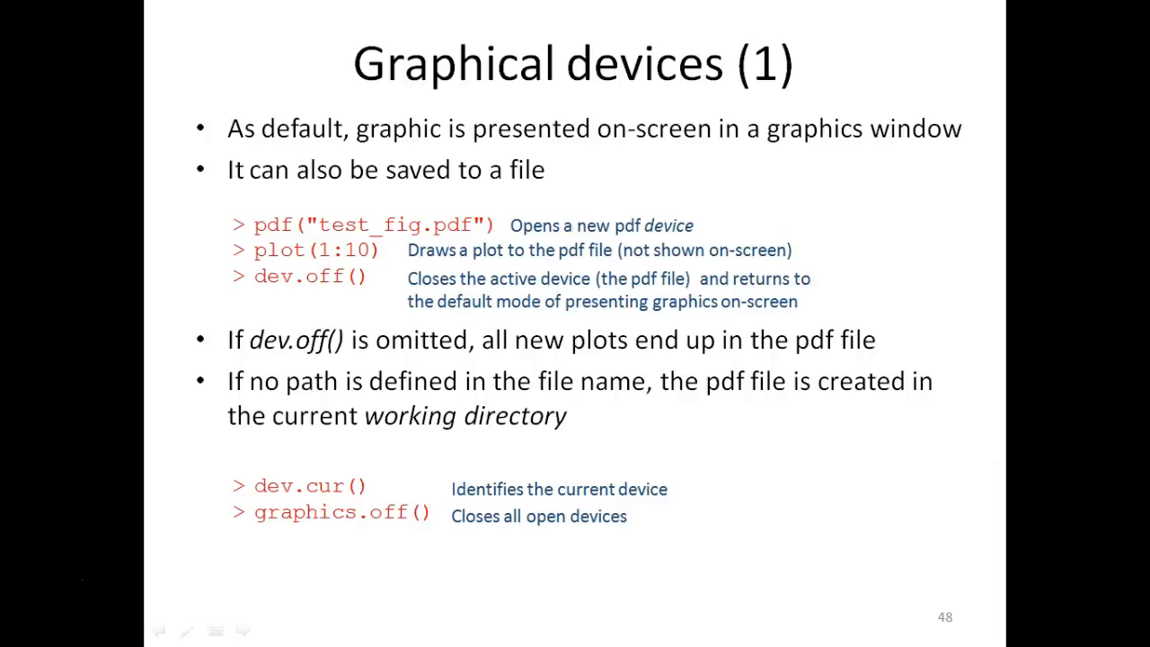